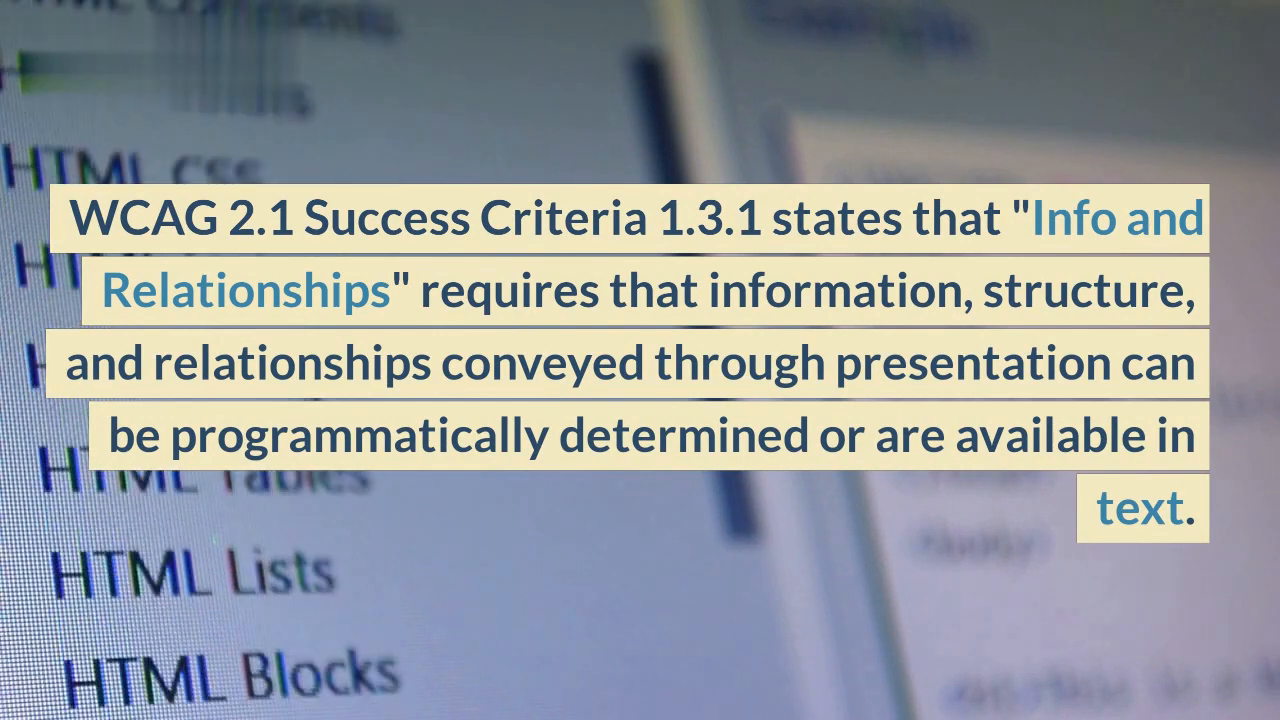
scroll(down, 3)
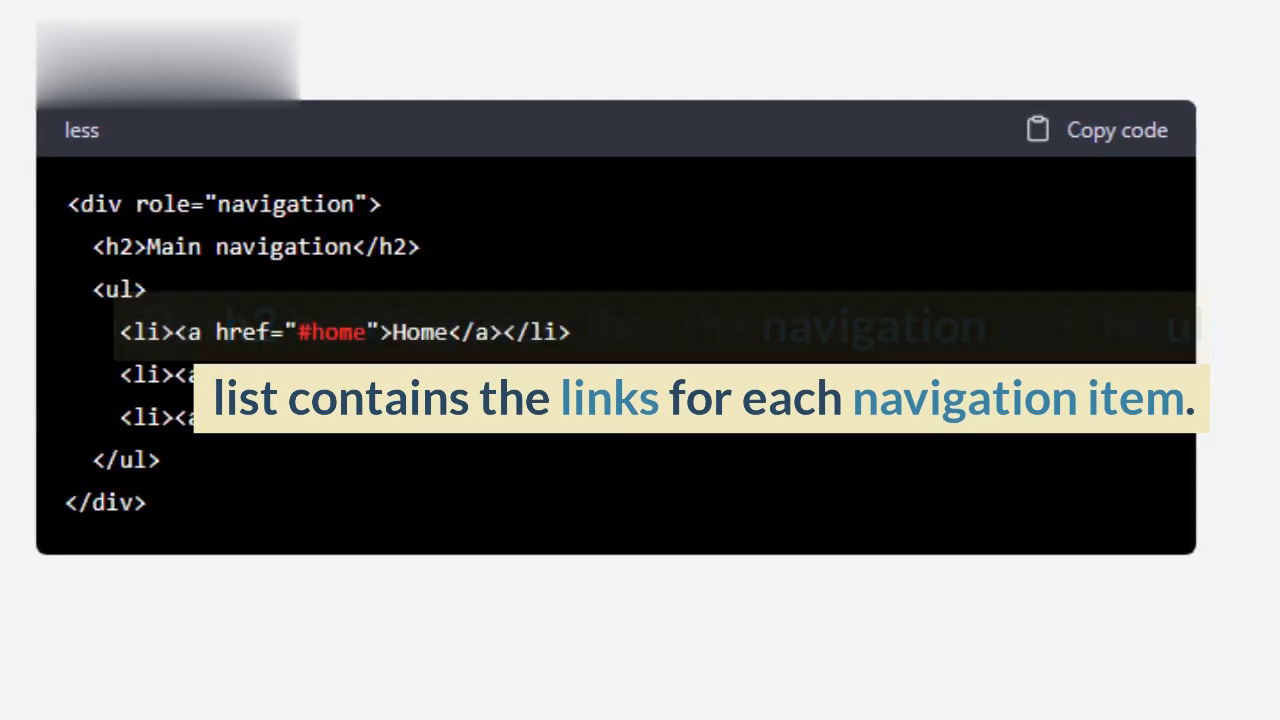
scroll(down, 3)
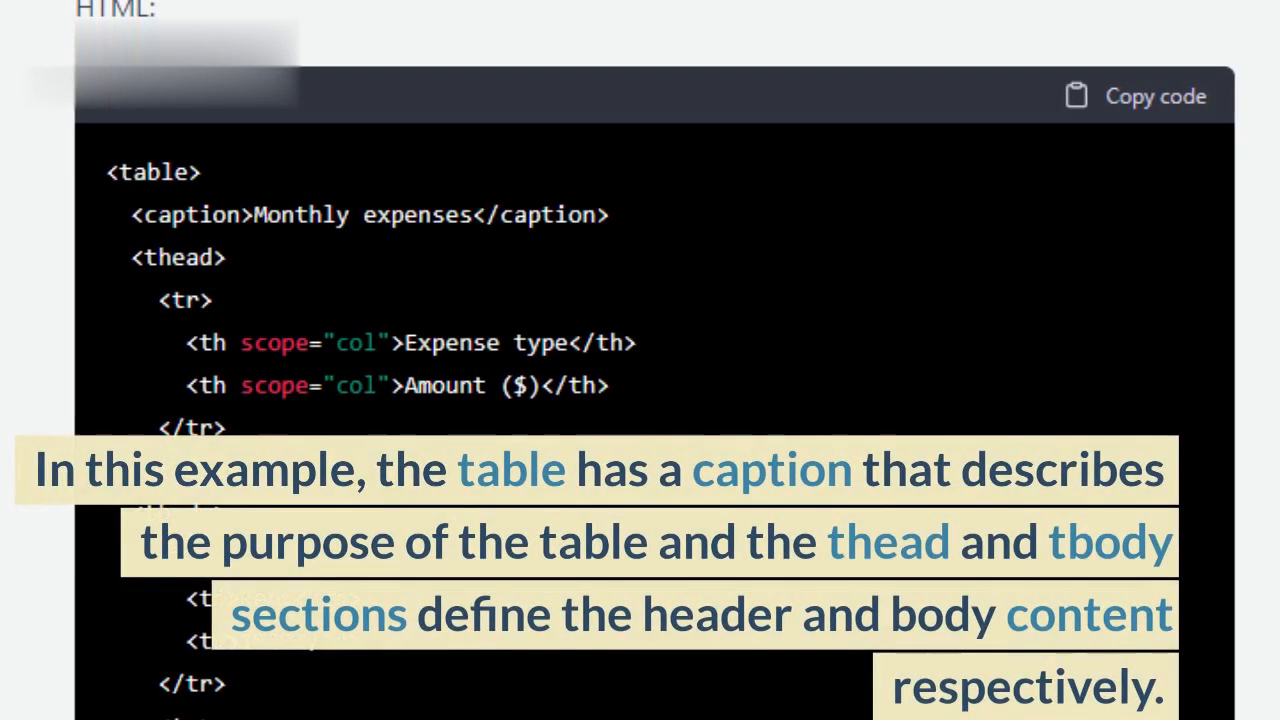